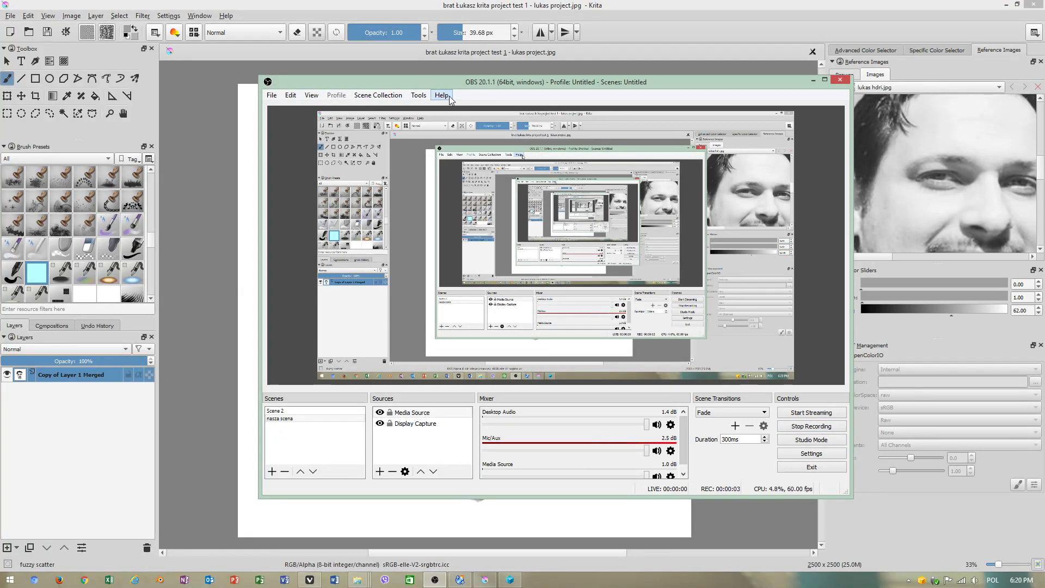
Step: Check OBS Studio for updates twice via Help, dismissing the program-active warning in between
left_click(441, 95)
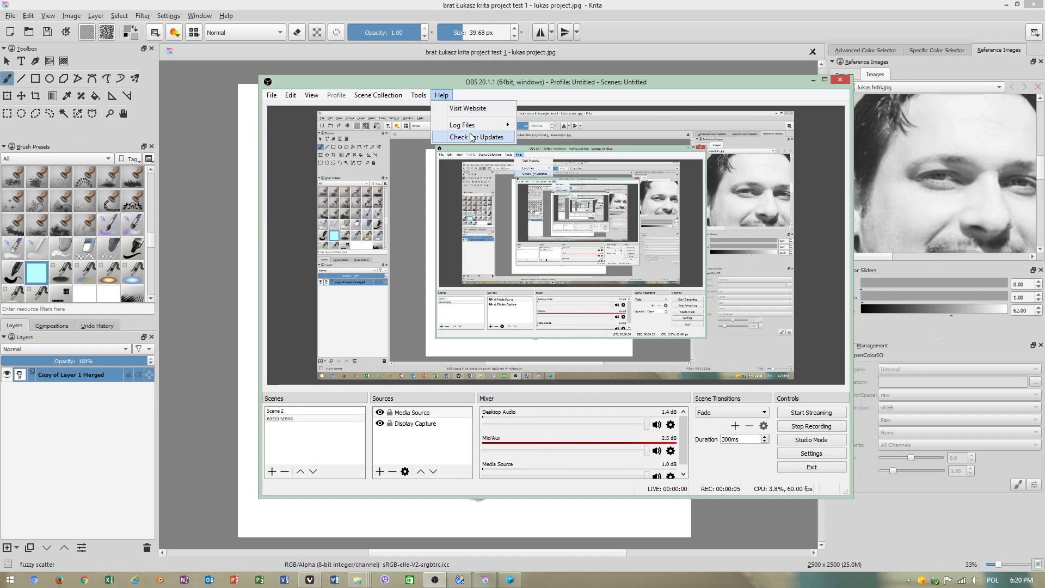
left_click(475, 137)
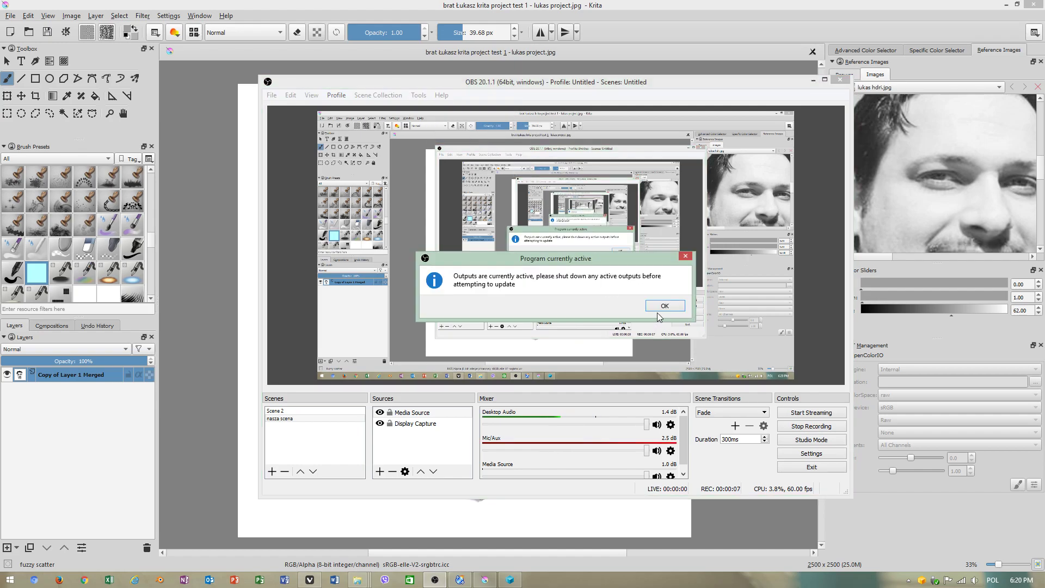
left_click(664, 305)
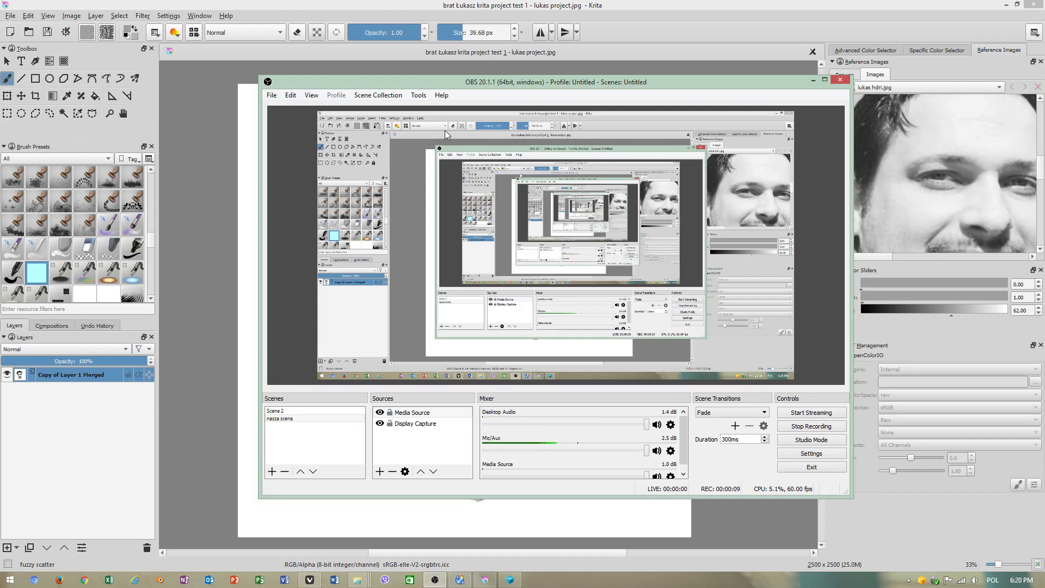
left_click(441, 95)
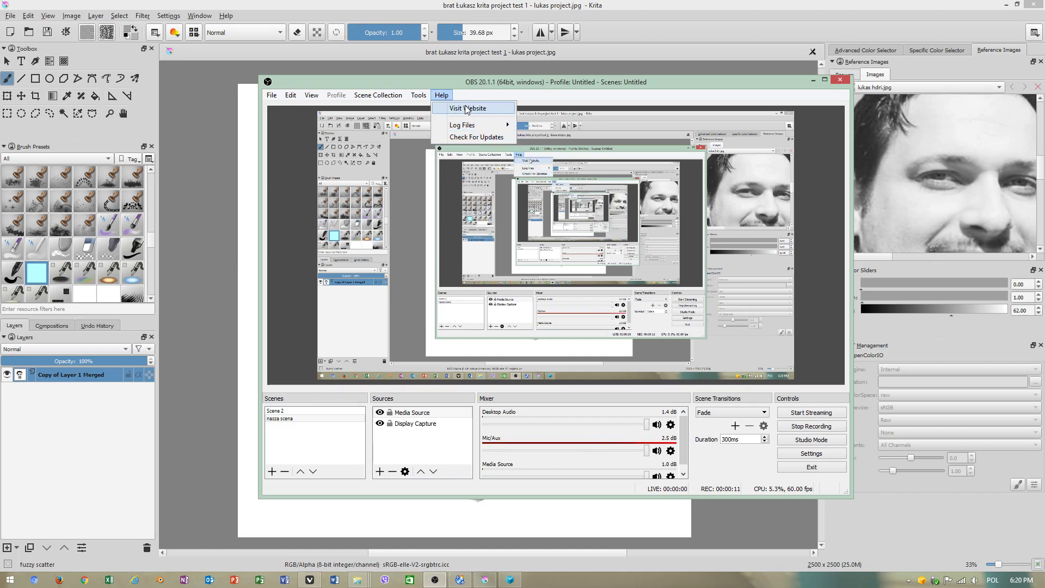
mouse_move(465, 137)
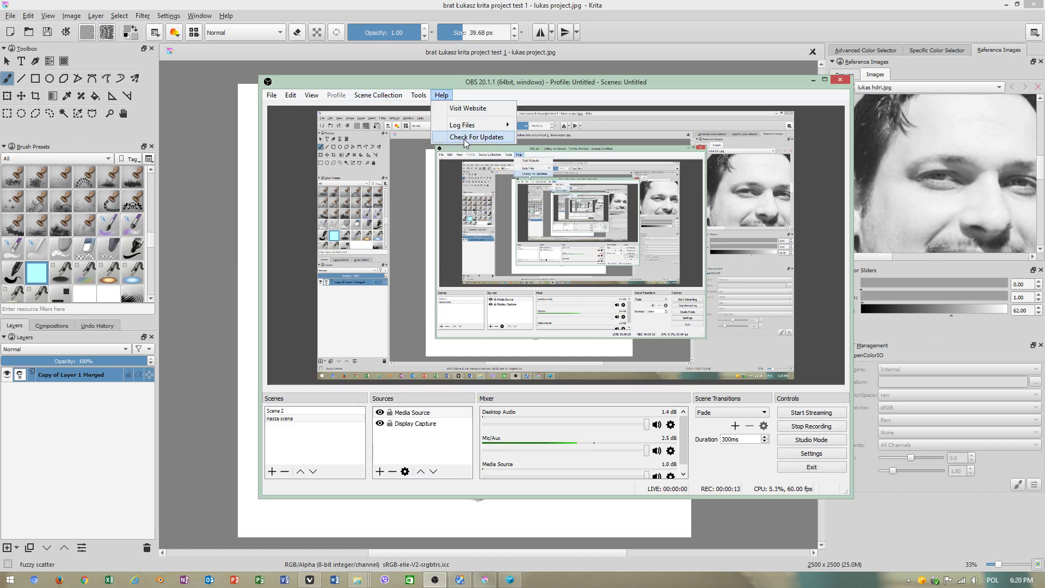
left_click(476, 137)
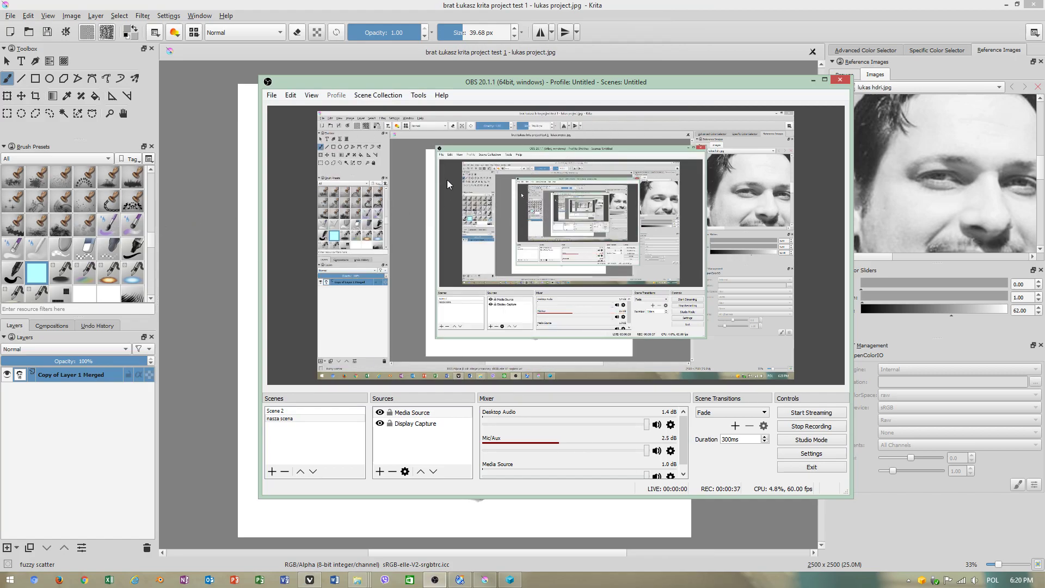
mouse_move(706, 108)
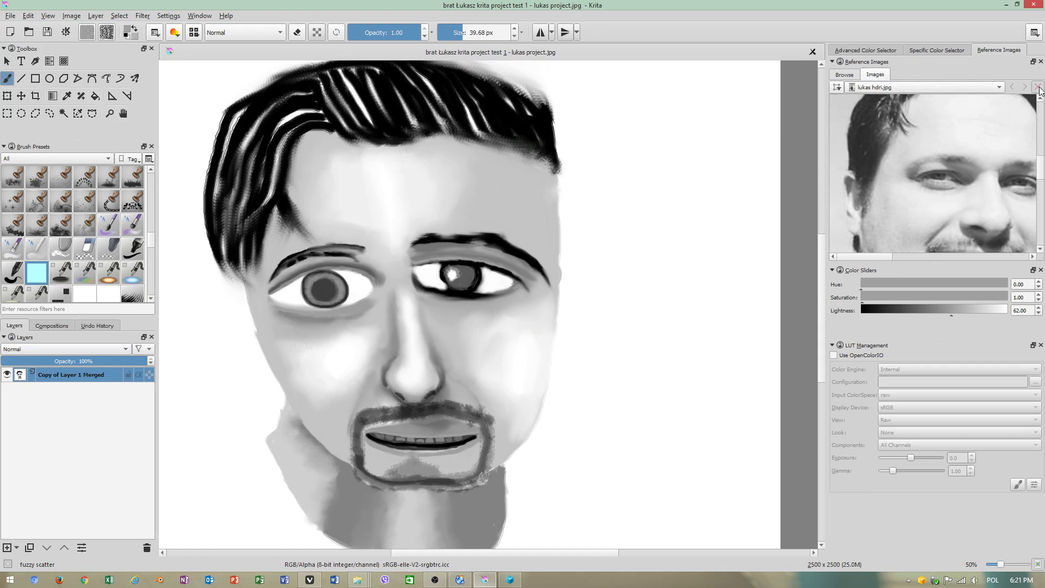
Step: Remove the loaded reference photo and browse the D: drive file list in the Reference Images docker
left_click(1038, 87)
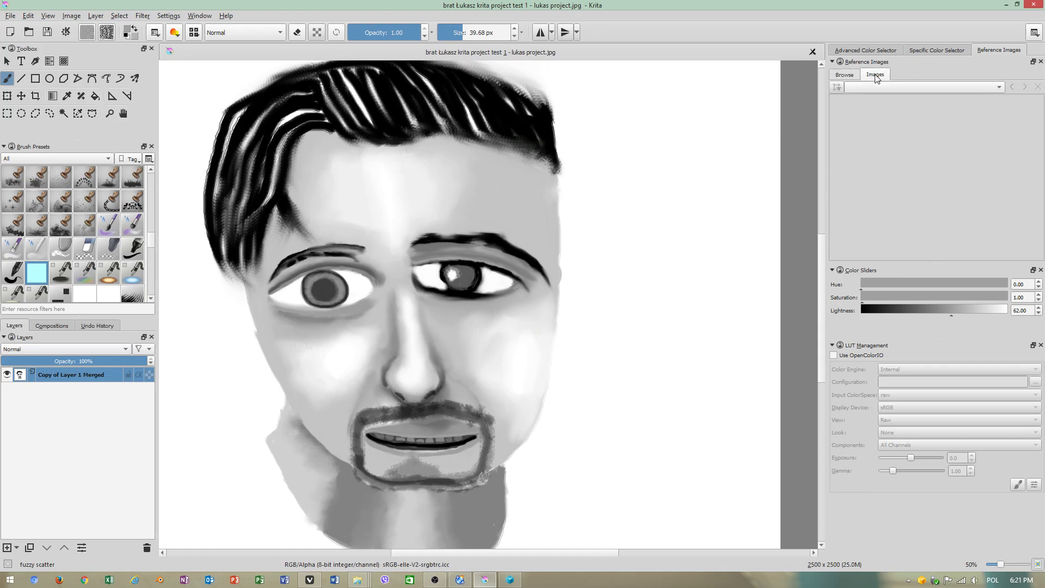
left_click(844, 74)
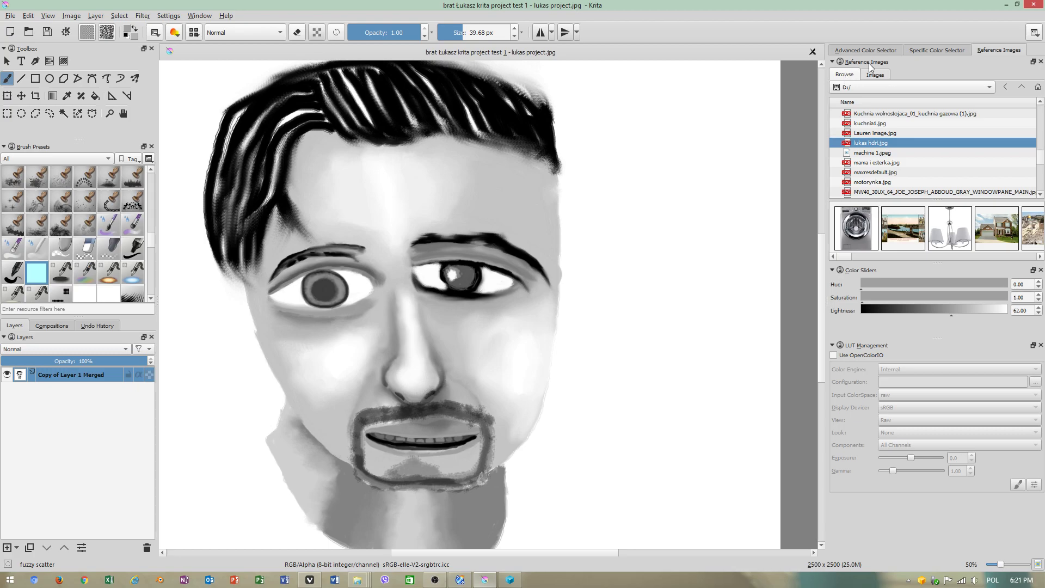
left_click(831, 61)
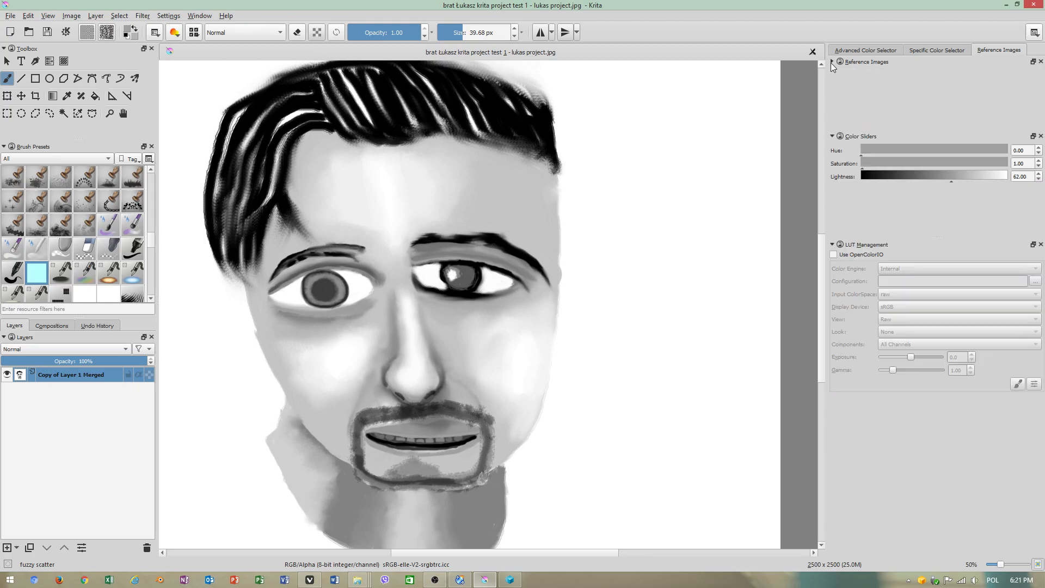
left_click(865, 61)
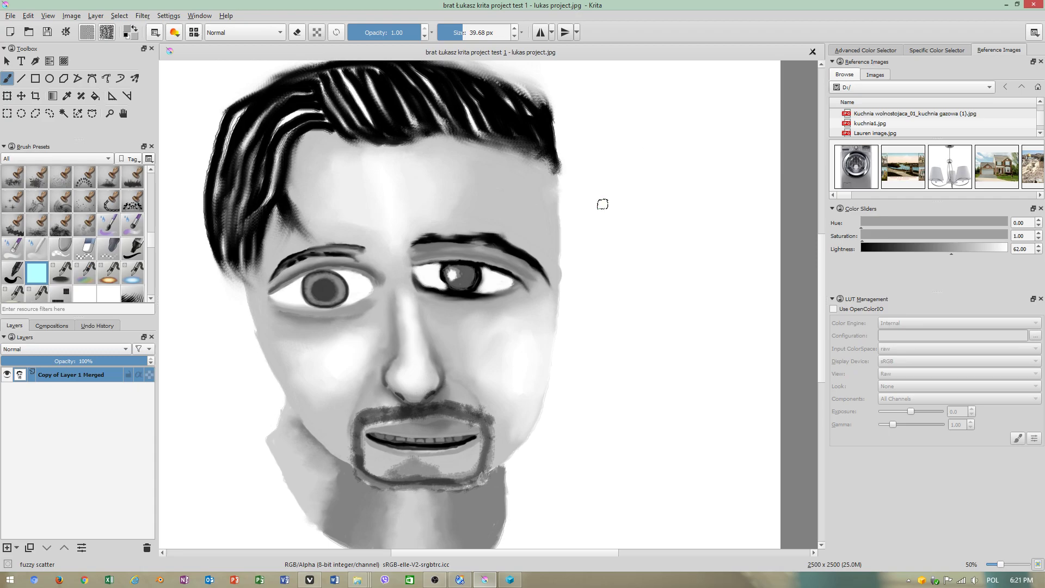
scroll("down", 3)
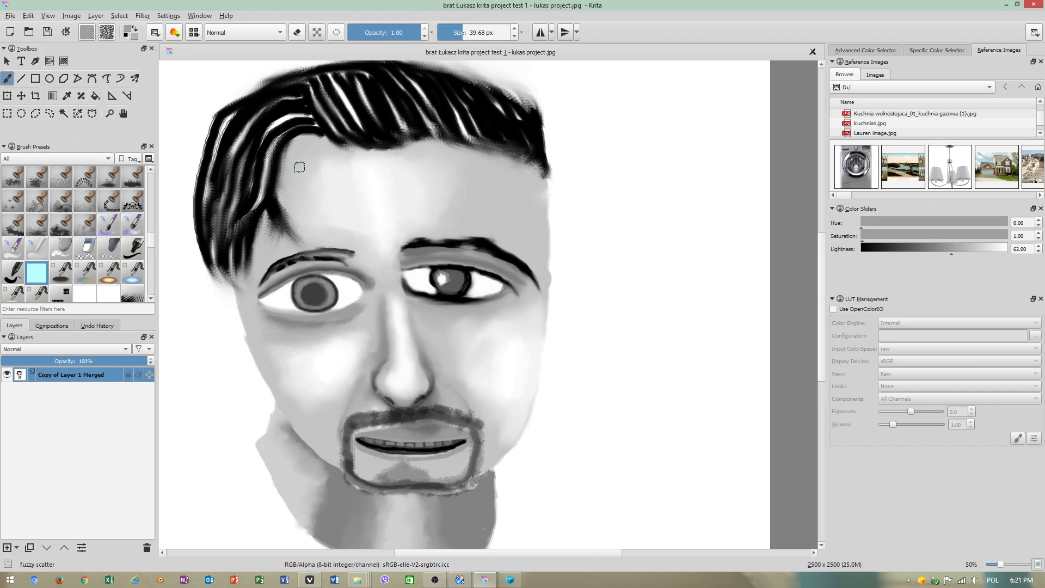
mouse_move(326, 190)
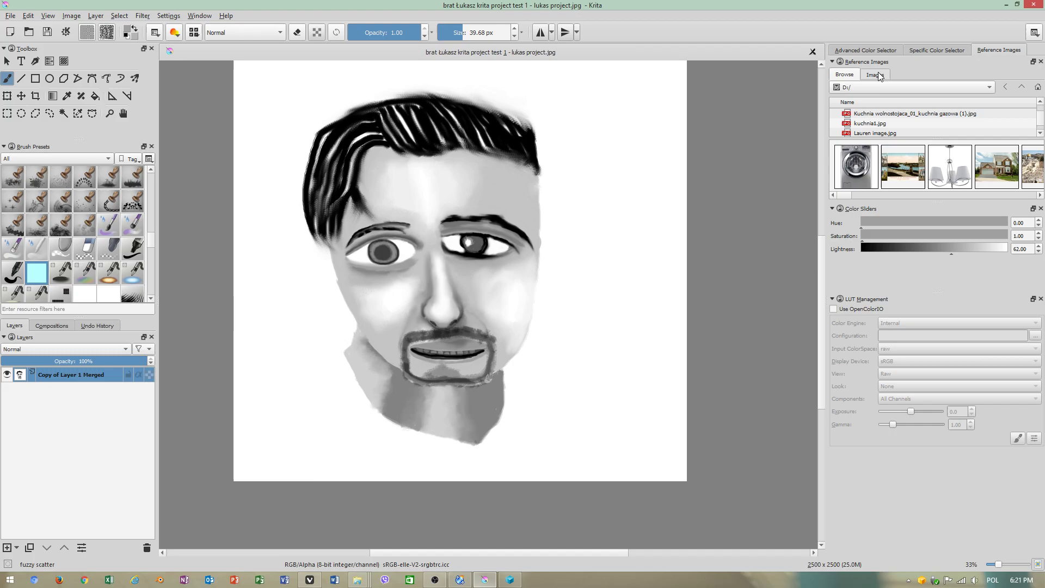
Step: Return to the Browse tab and scroll through the picture files on drive D
left_click(874, 74)
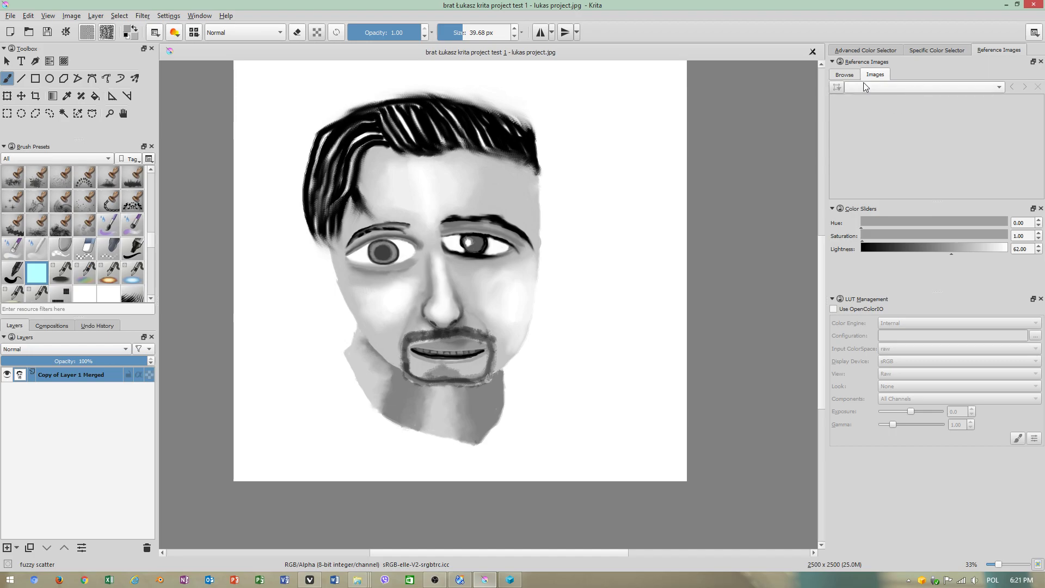
left_click(844, 74)
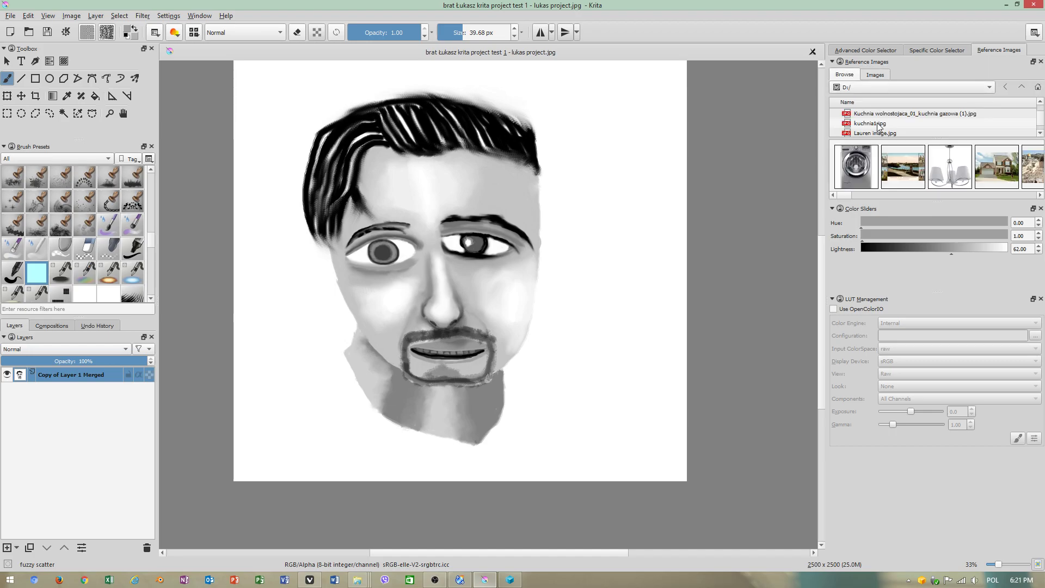
mouse_move(963, 230)
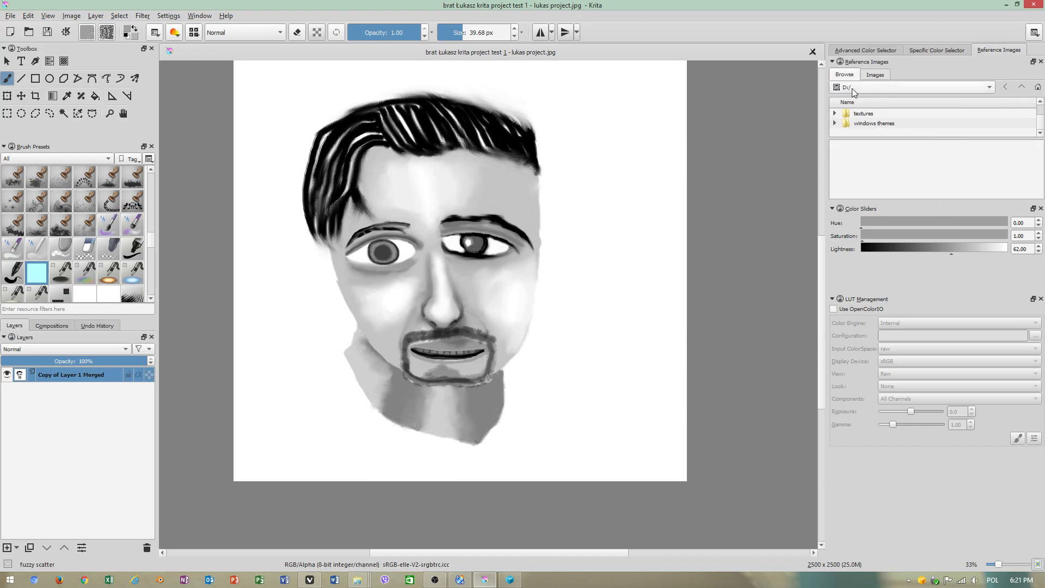
left_click(1039, 111)
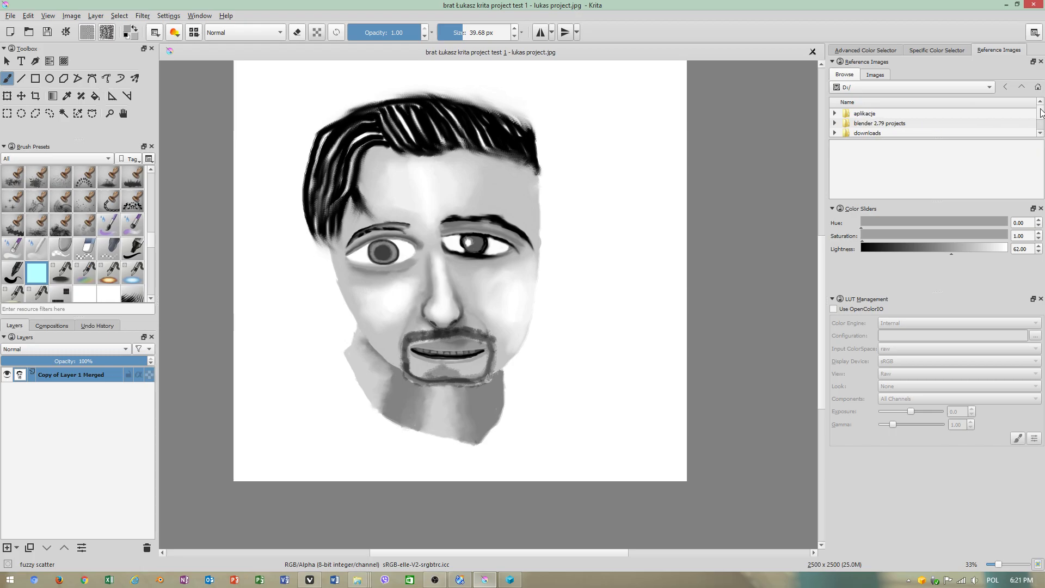
scroll("down", 3)
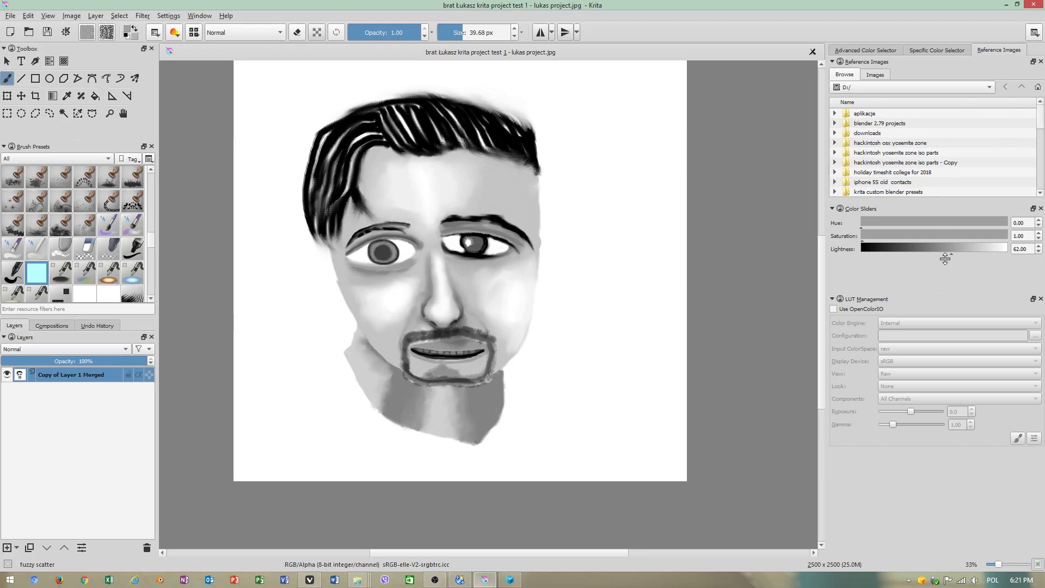
mouse_move(825, 218)
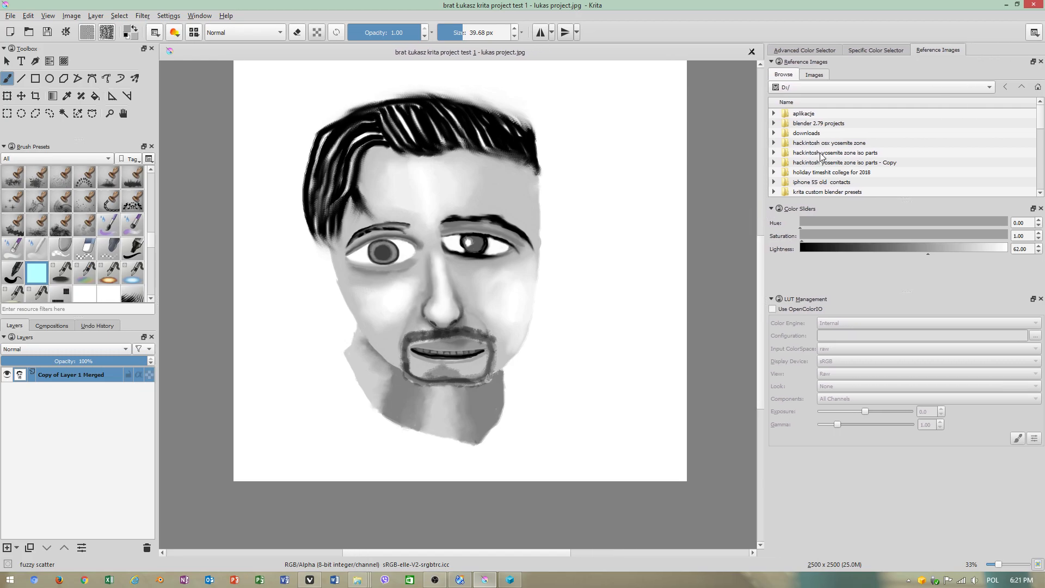
scroll("down", 3)
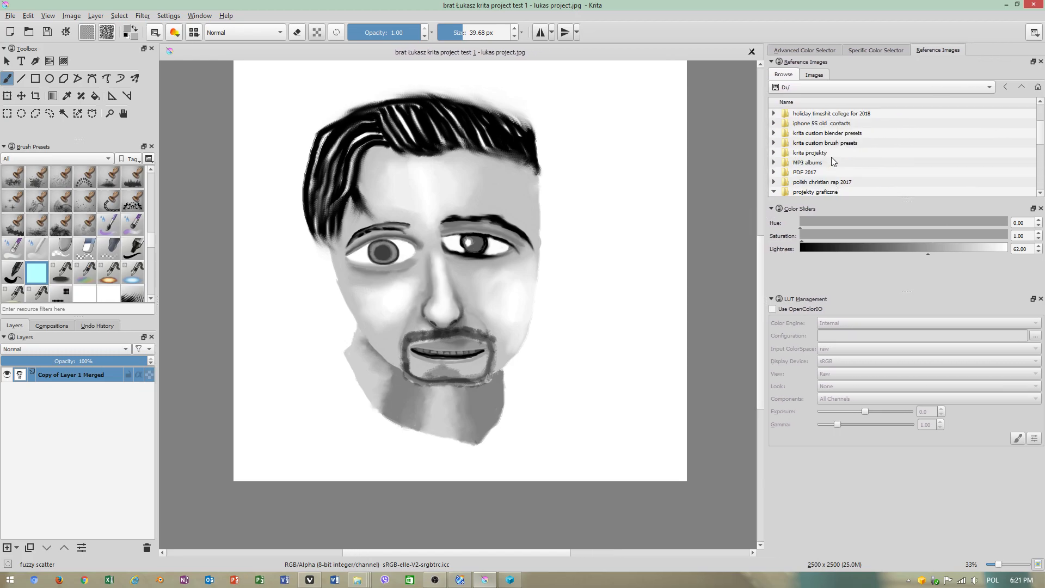
scroll("down", 3)
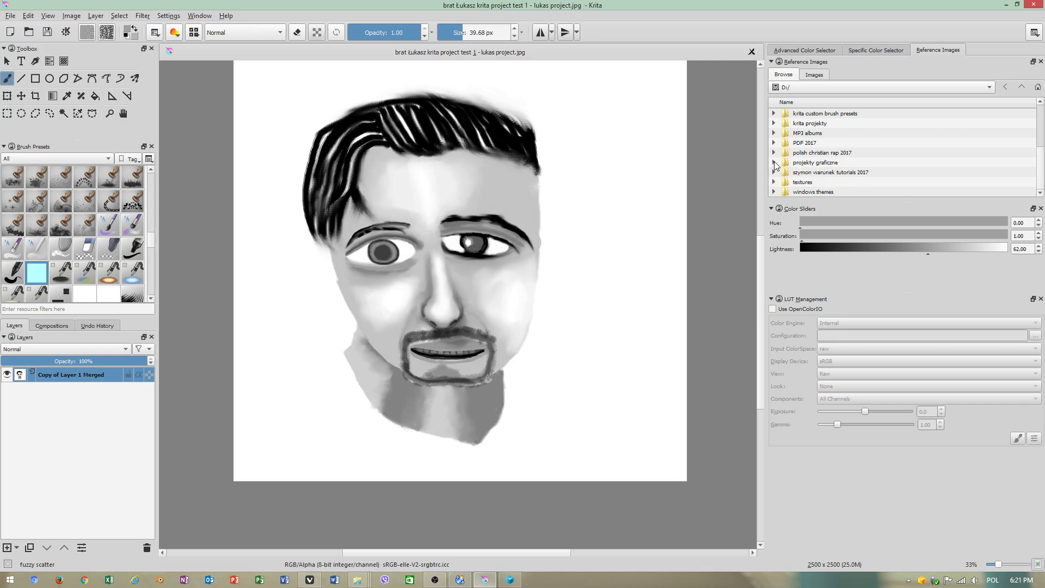
Step: Expand the projekty graficzne folder and scroll its image files
left_click(774, 162)
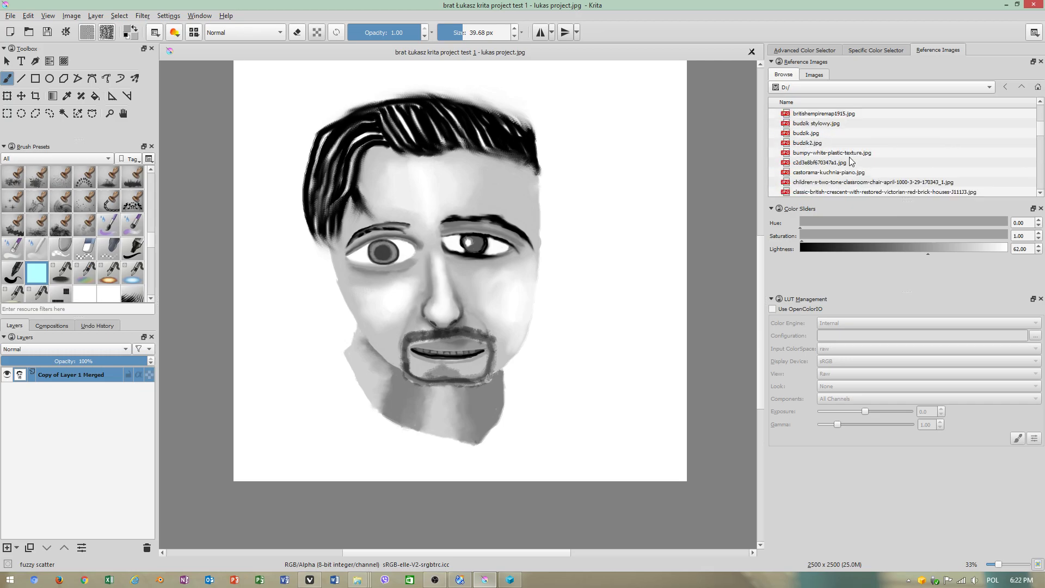
scroll("down", 3)
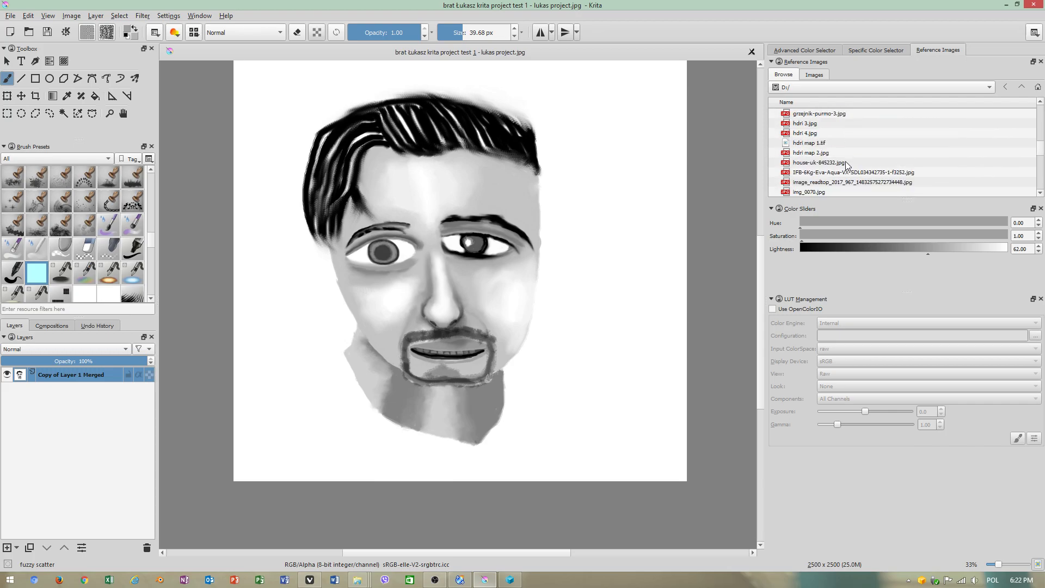
scroll("down", 3)
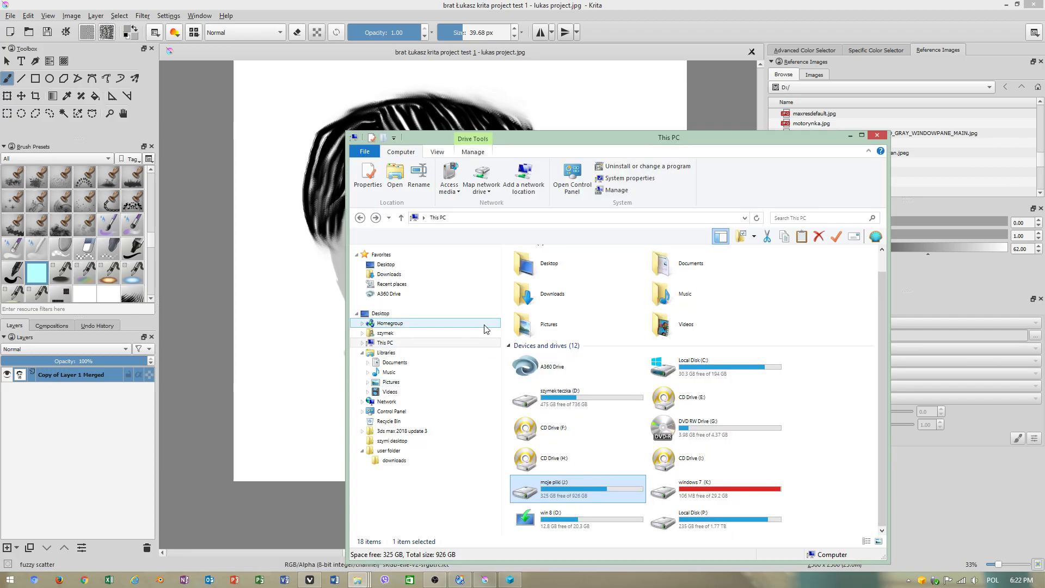
Step: In File Explorer, go into drive D and the projekty graficzne folder and scroll its contents
double_click(578, 396)
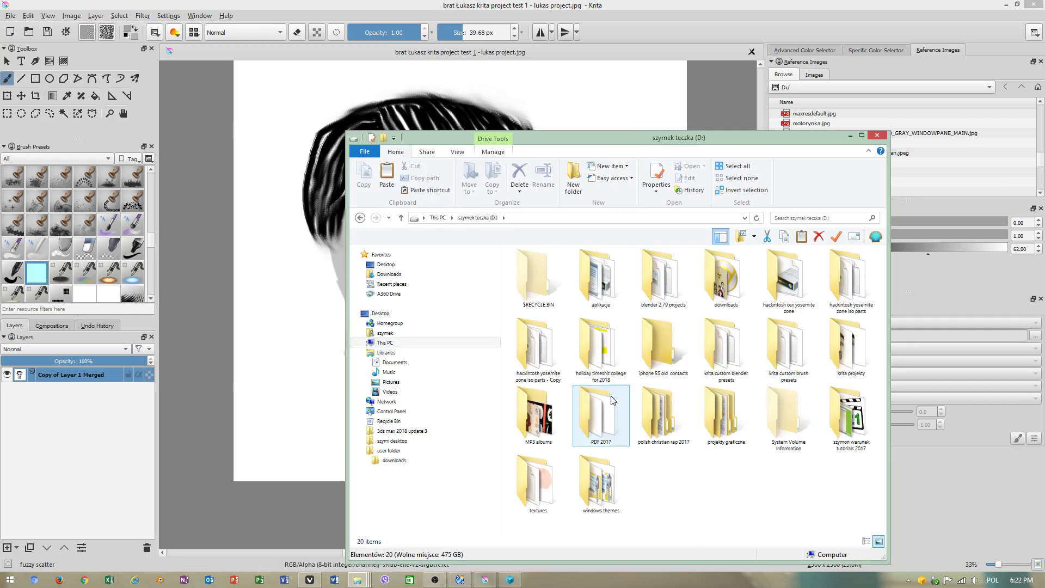
left_click(725, 414)
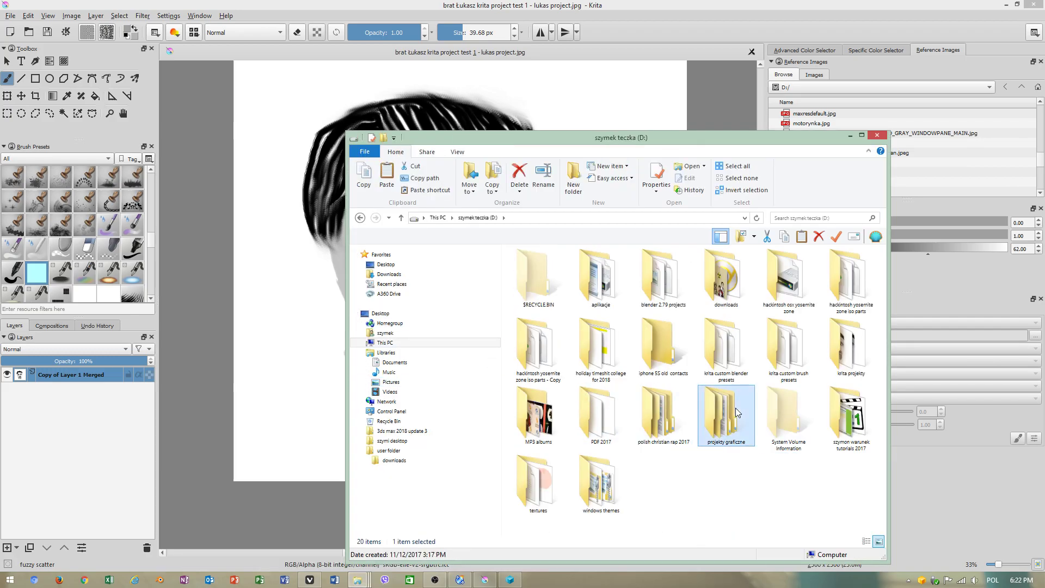
double_click(725, 417)
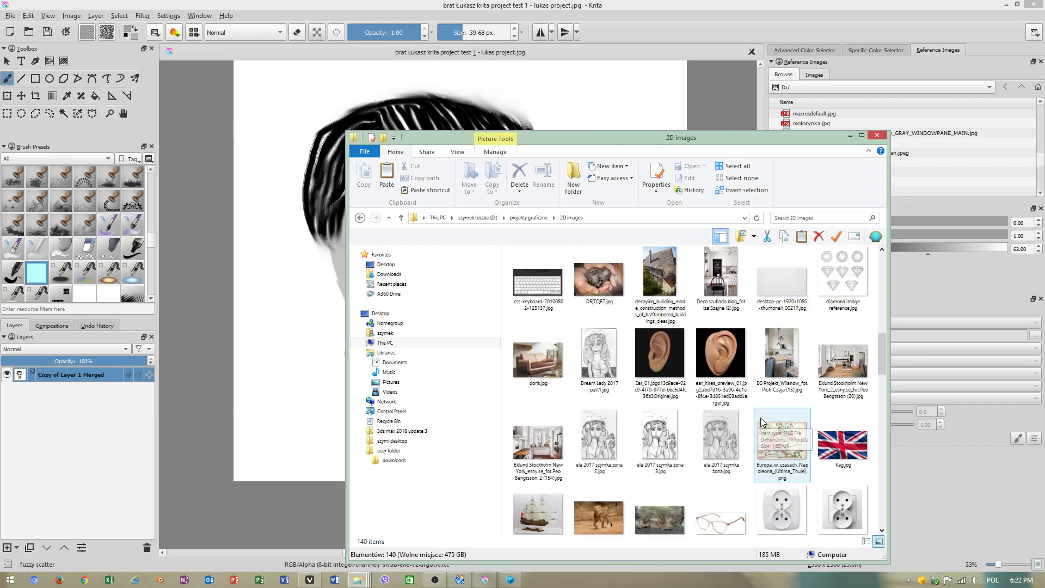
scroll("down", 3)
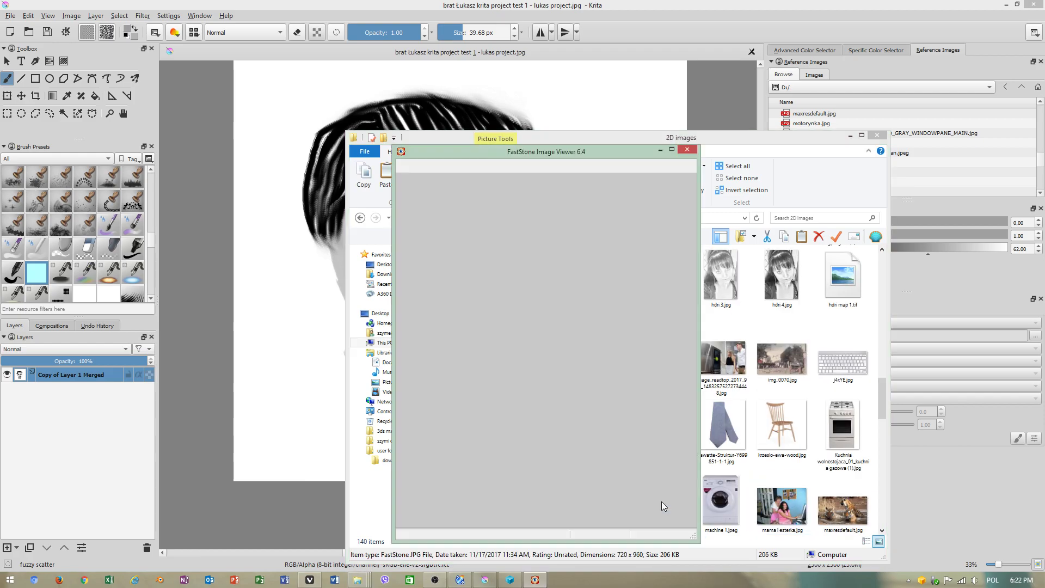
Step: Dismiss the FastStone window and return to the Krita painting
left_click(686, 149)
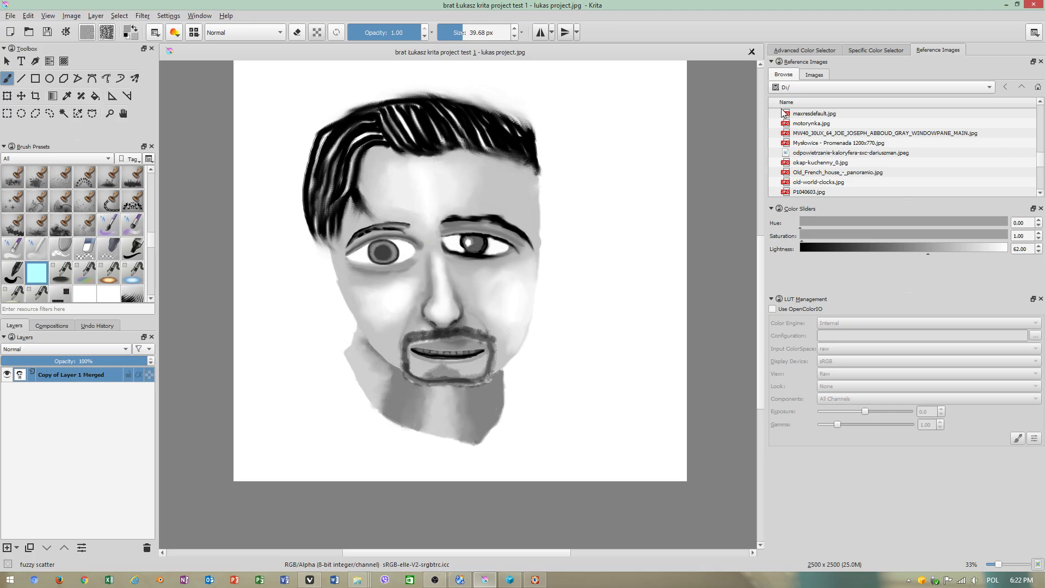
Step: Load lukas hdri.jpg as the reference image and zoom in on the face
scroll("up", 3)
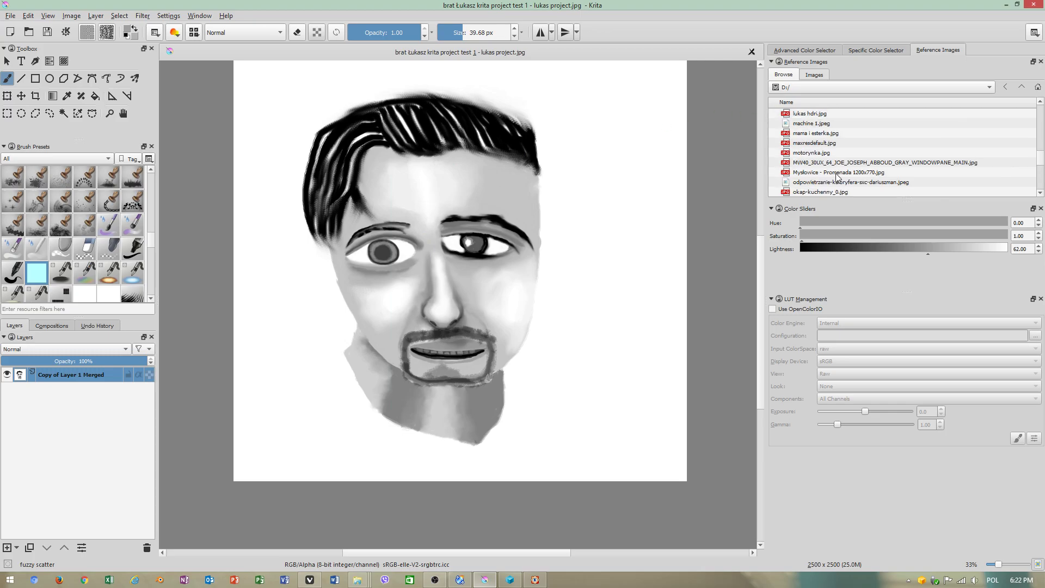
scroll("up", 3)
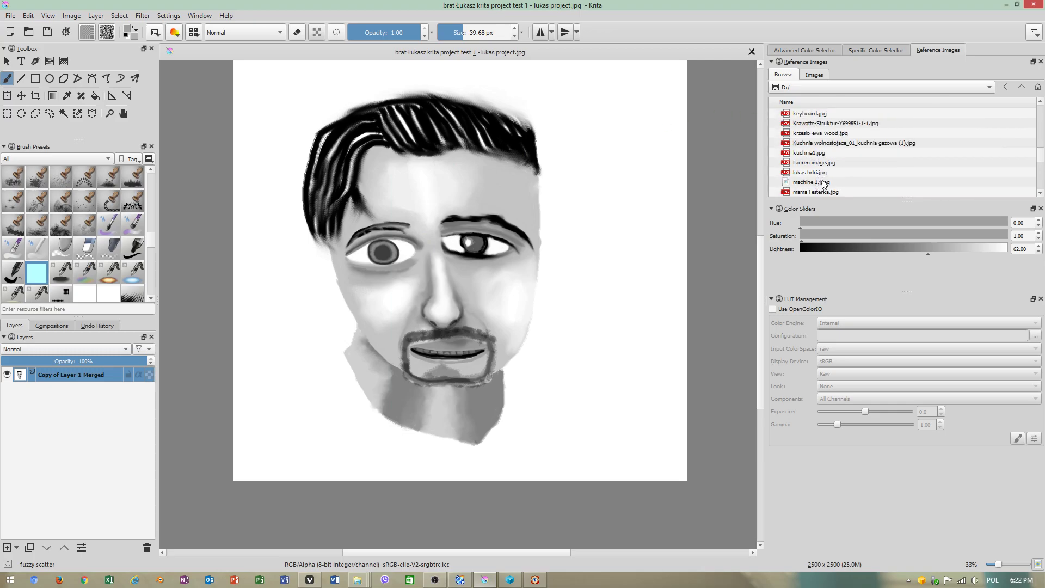
left_click(811, 172)
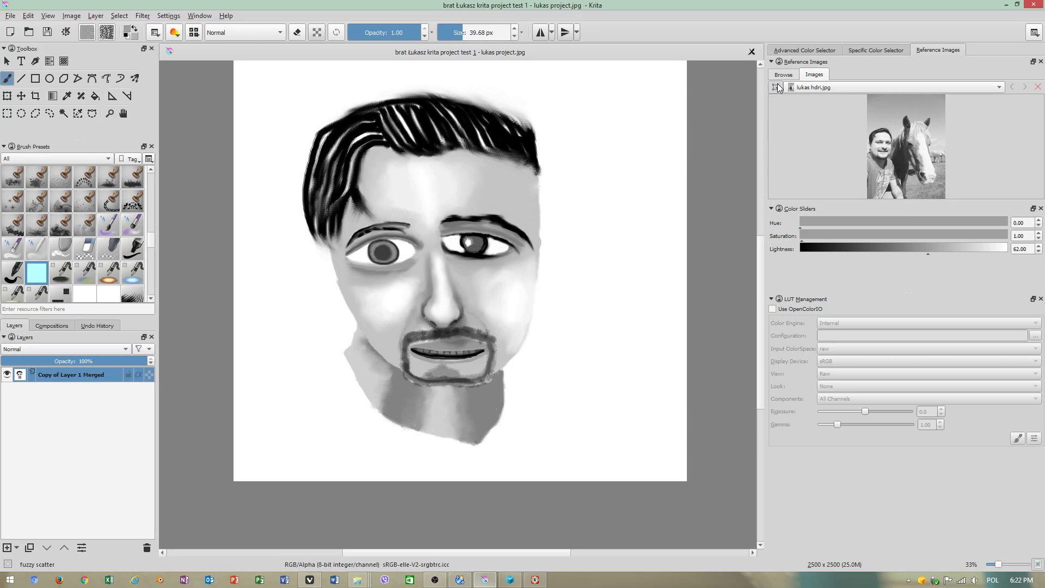
left_click(776, 87)
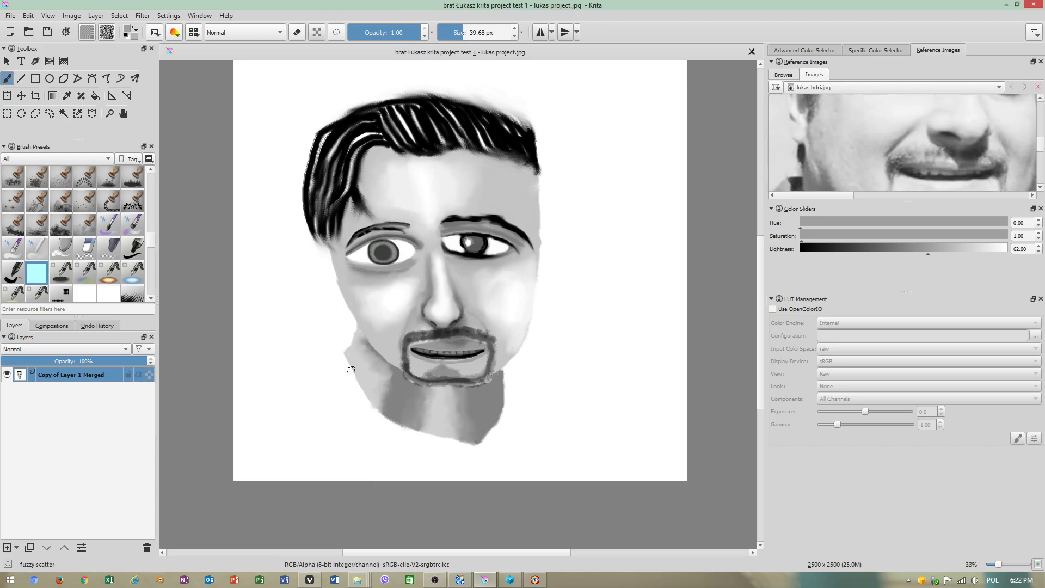
left_click(6, 548)
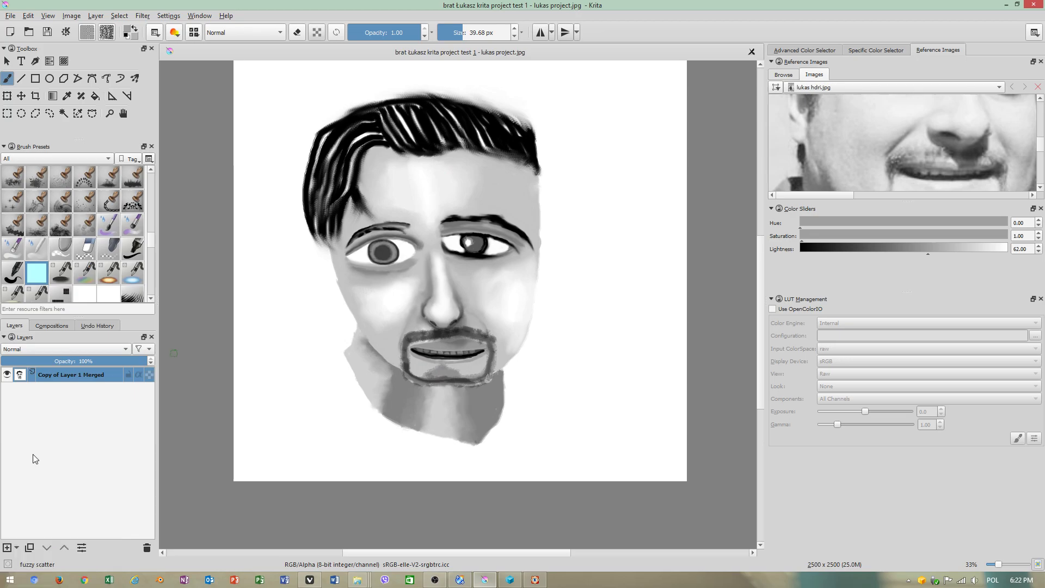
Step: Show the blending mode list for the merged portrait layer in the Layers docker
left_click(63, 349)
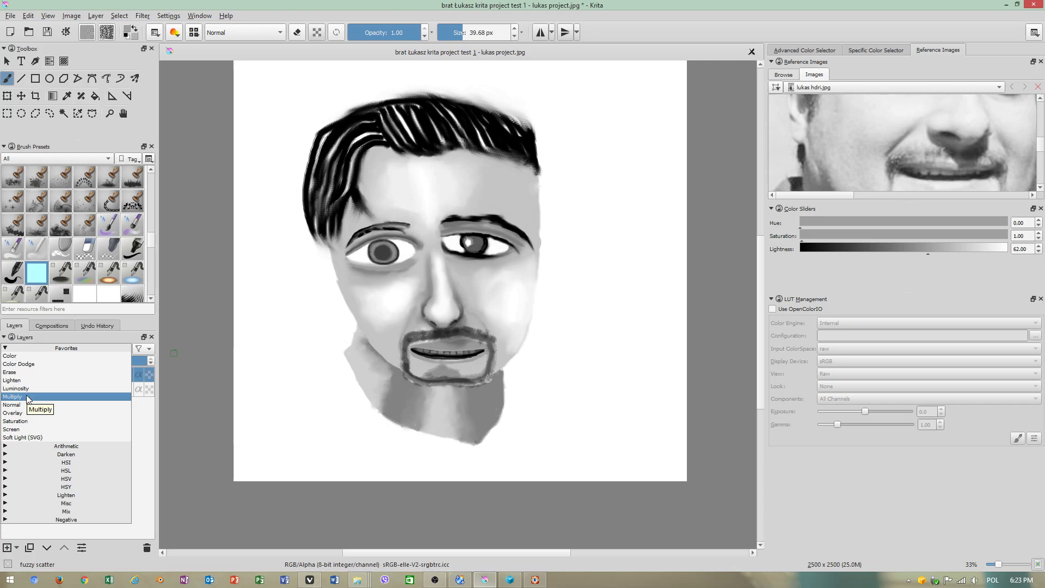
mouse_move(17, 413)
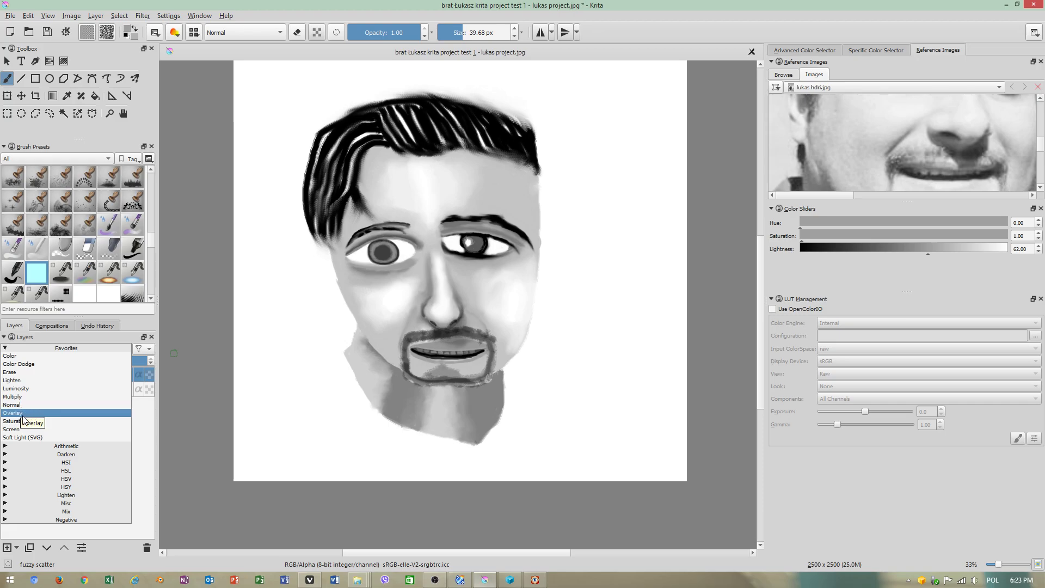
mouse_move(30, 417)
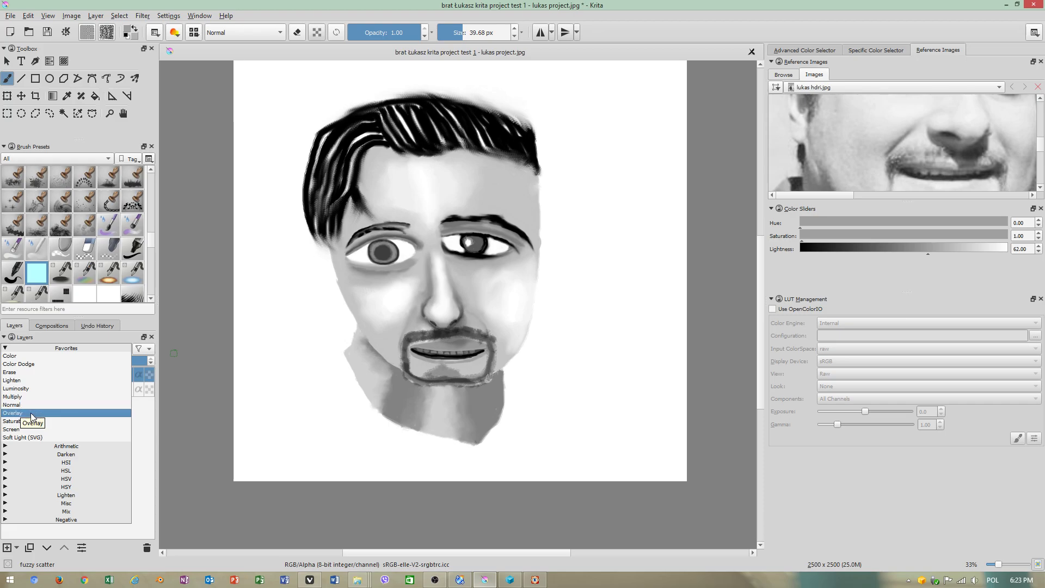
mouse_move(13, 430)
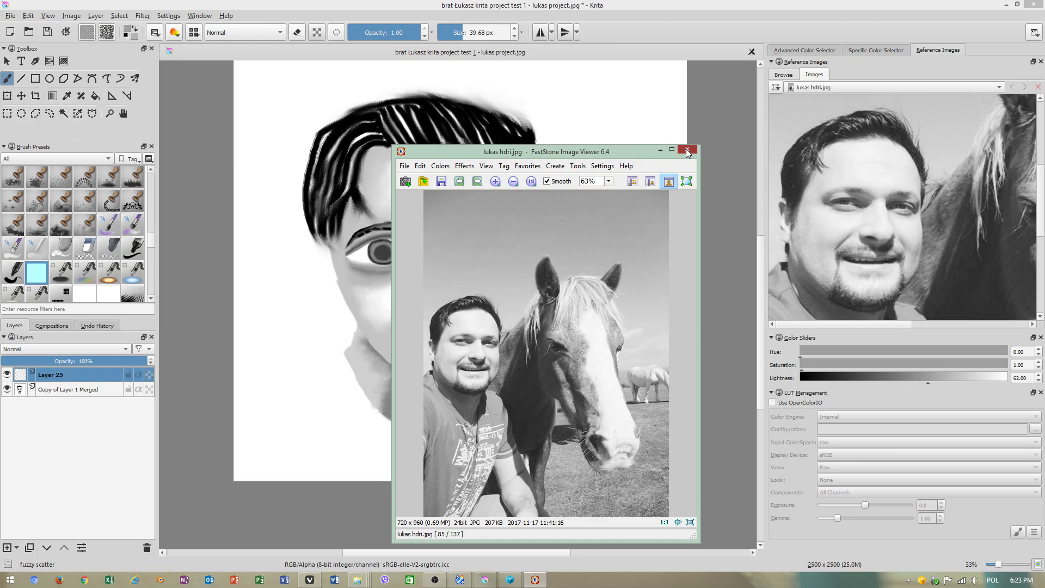
Step: Close the FastStone photo viewer and bring the OBS Studio window back up
left_click(687, 150)
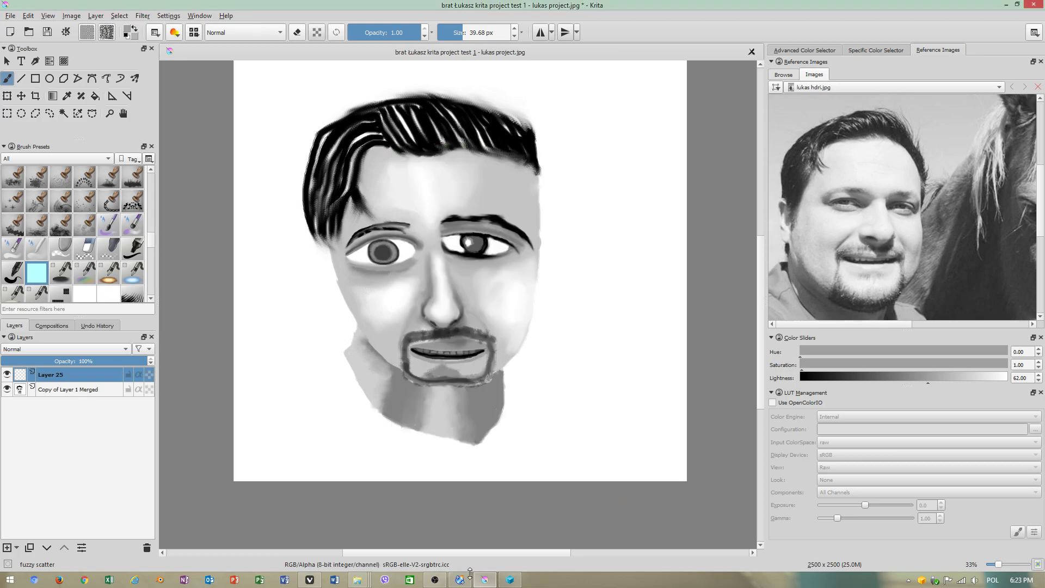
left_click(434, 578)
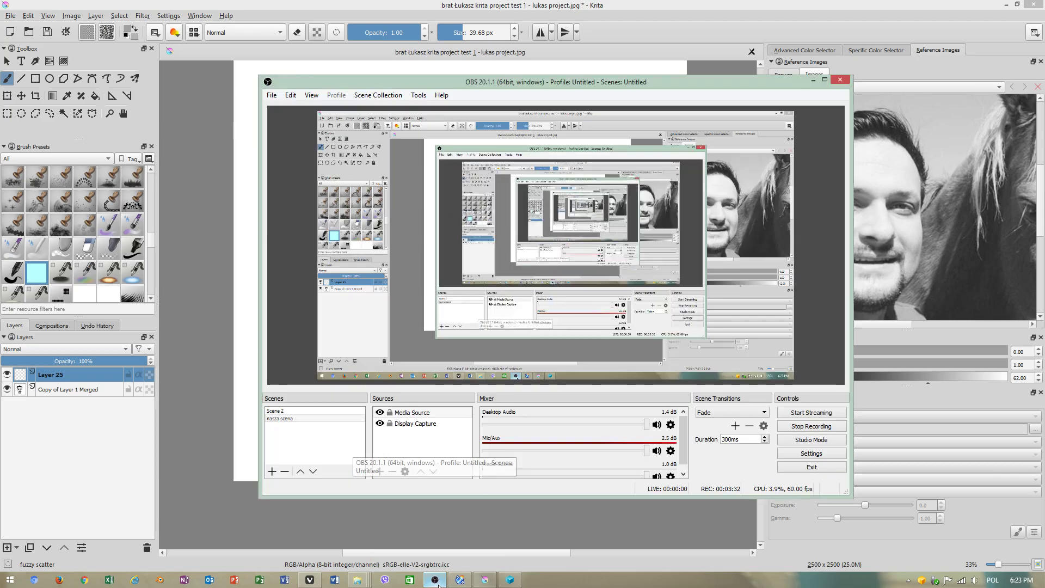